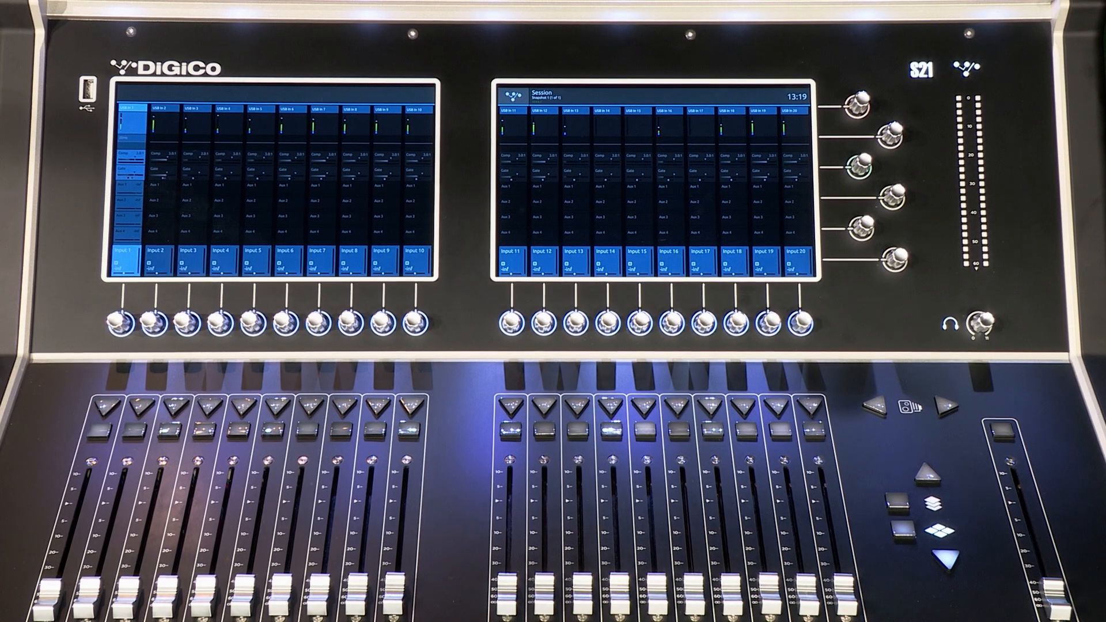
Enable the macro buttons in the top banner from the Session menu.
left_click(511, 97)
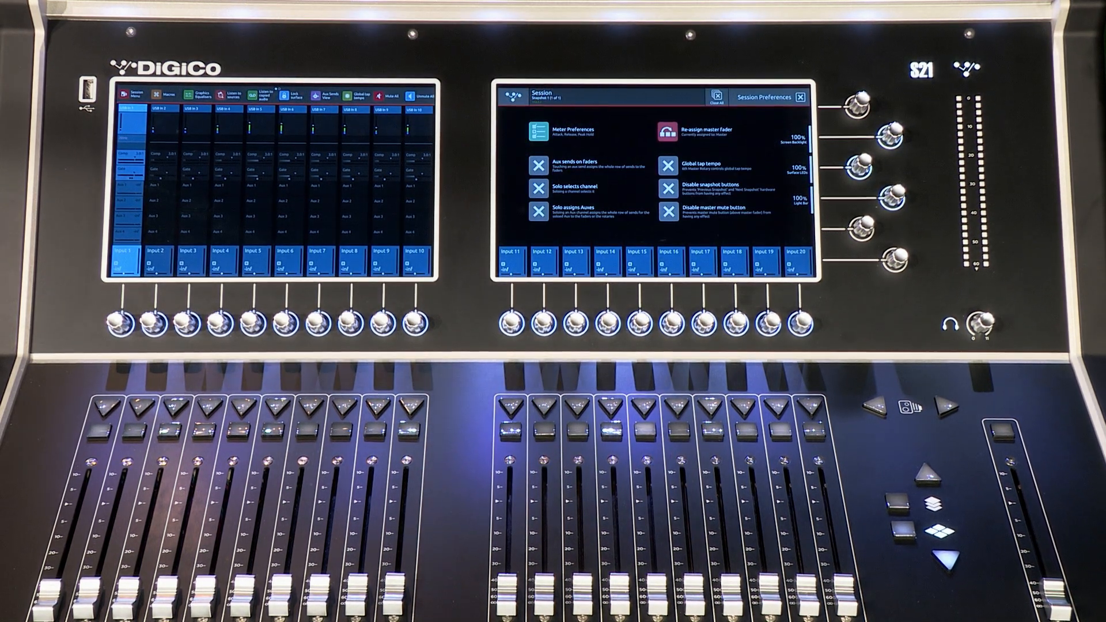
Tick 'Aux sends on faders' in Session Preferences.
left_click(534, 164)
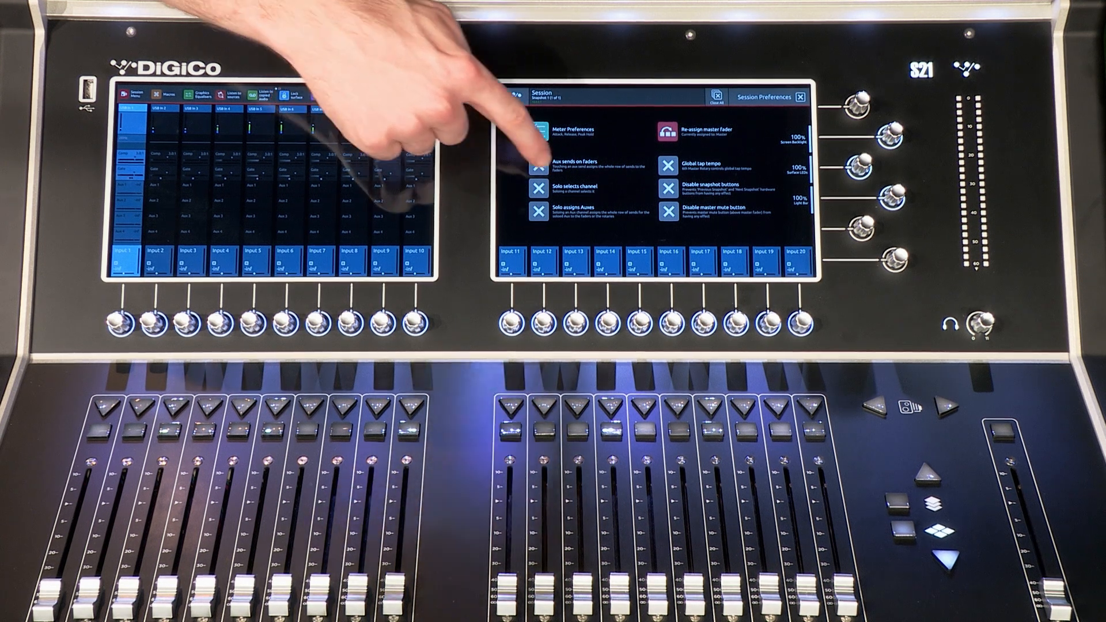
left_click(532, 160)
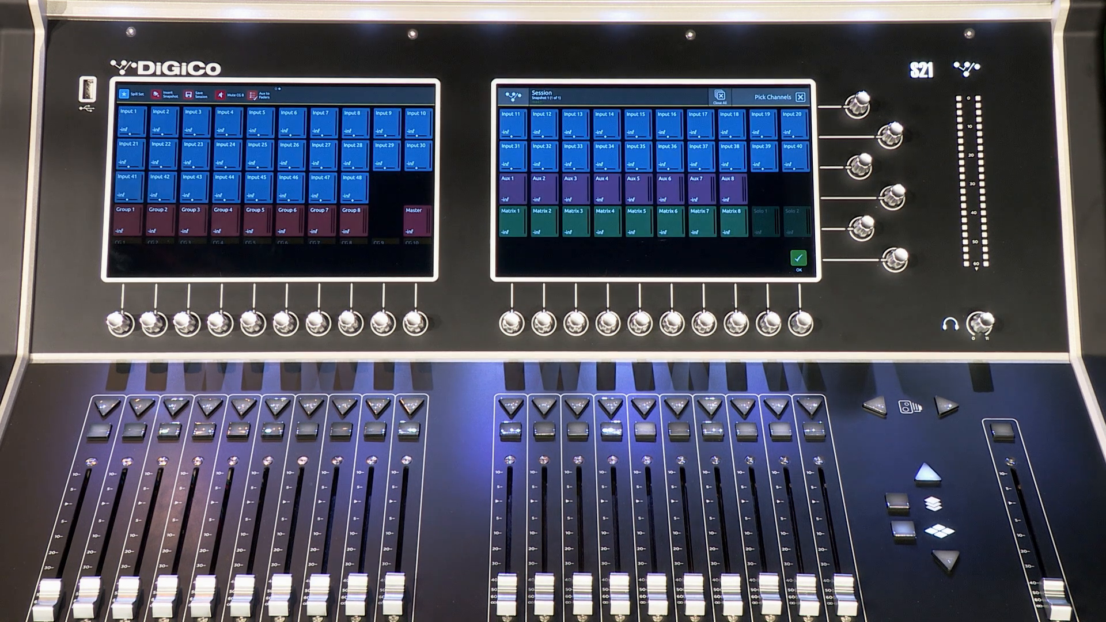
Confirm the five picked input channels as members of CG 2.
left_click(163, 116)
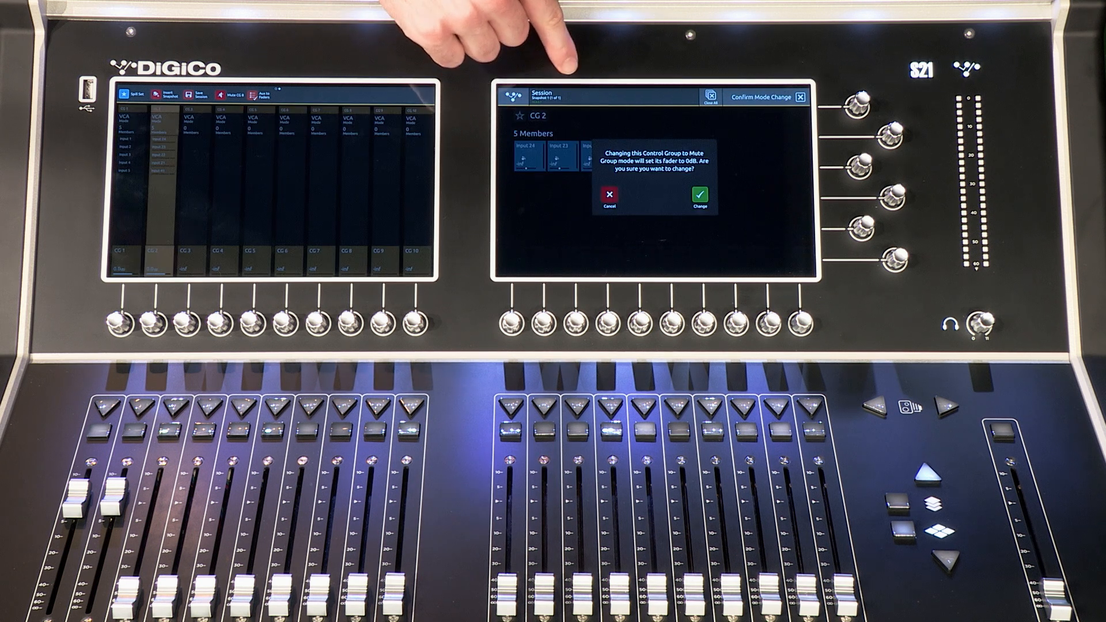
Confirm changing CG 2 to Mute Group mode in the dialog.
left_click(698, 196)
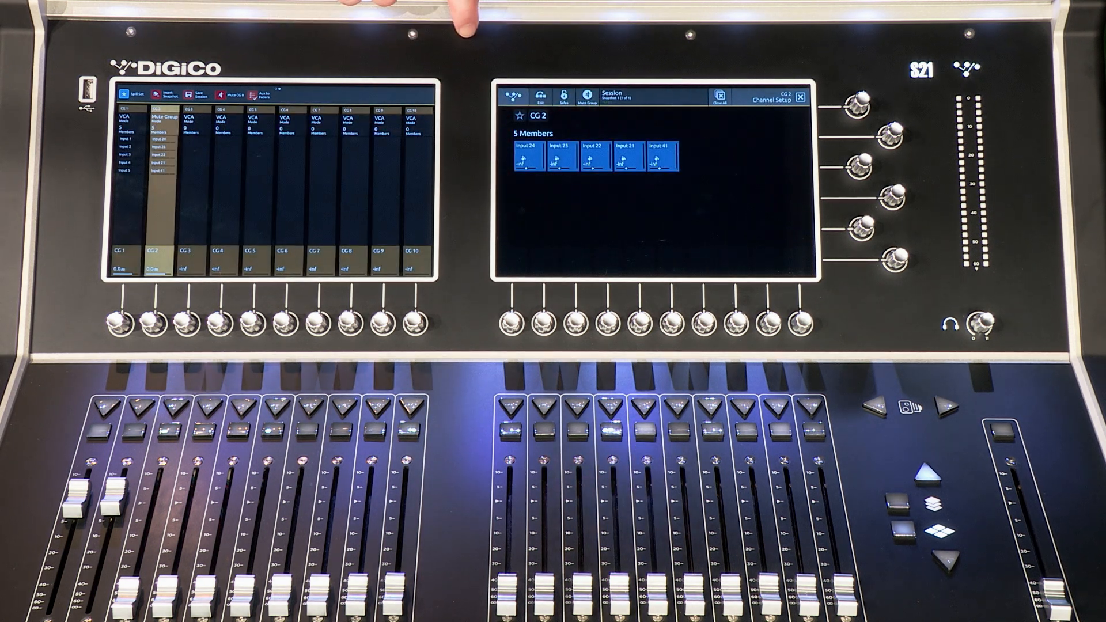